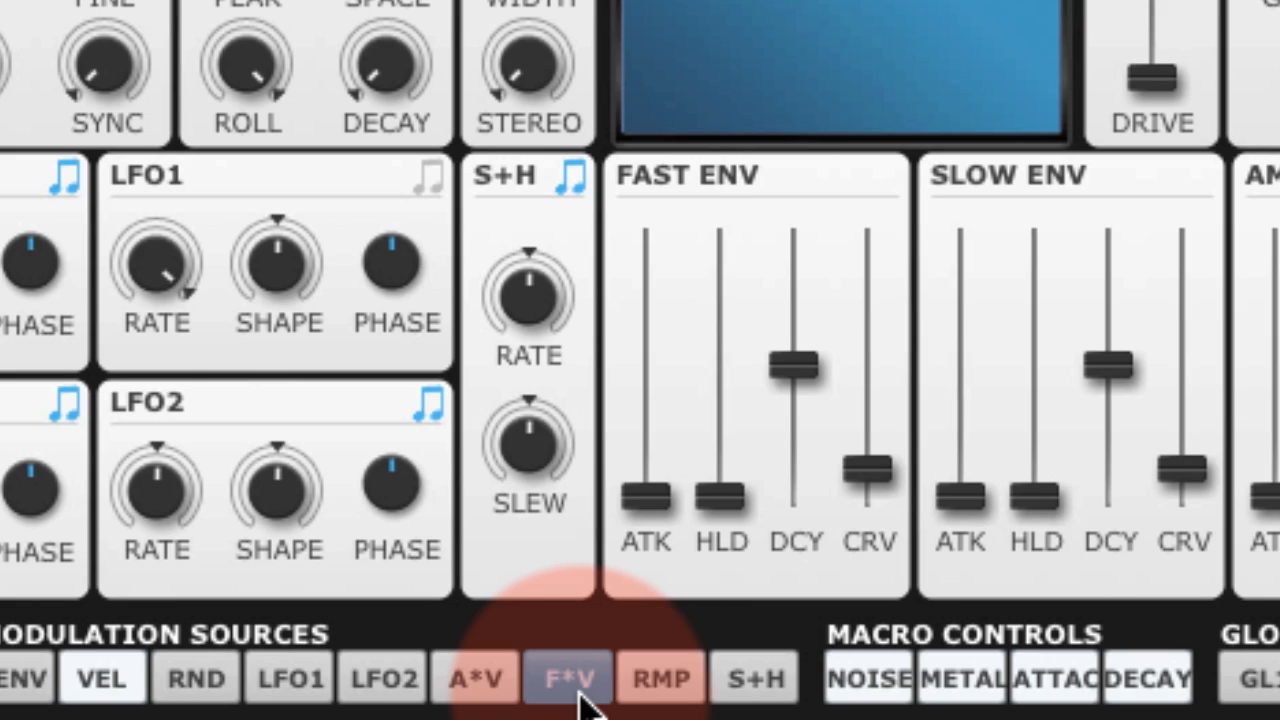
- Start the drum pattern and select F*V as the voice modulation source
left_click(567, 677)
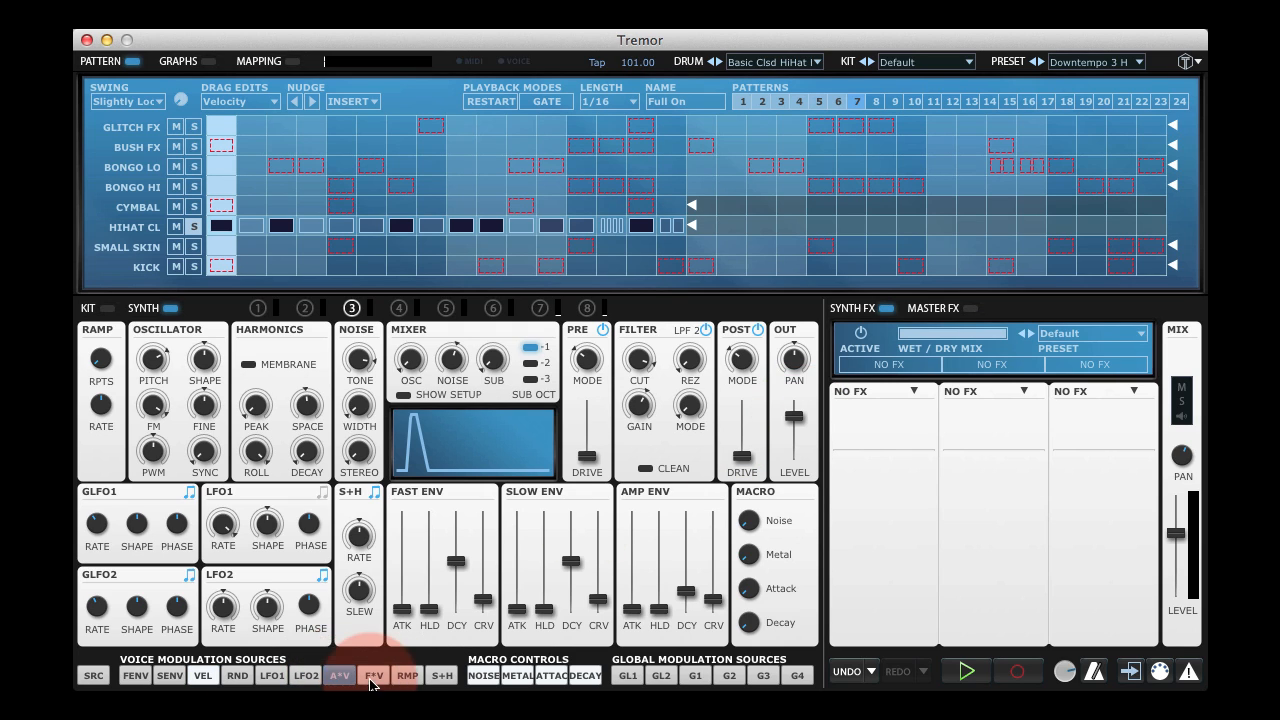
left_click(373, 675)
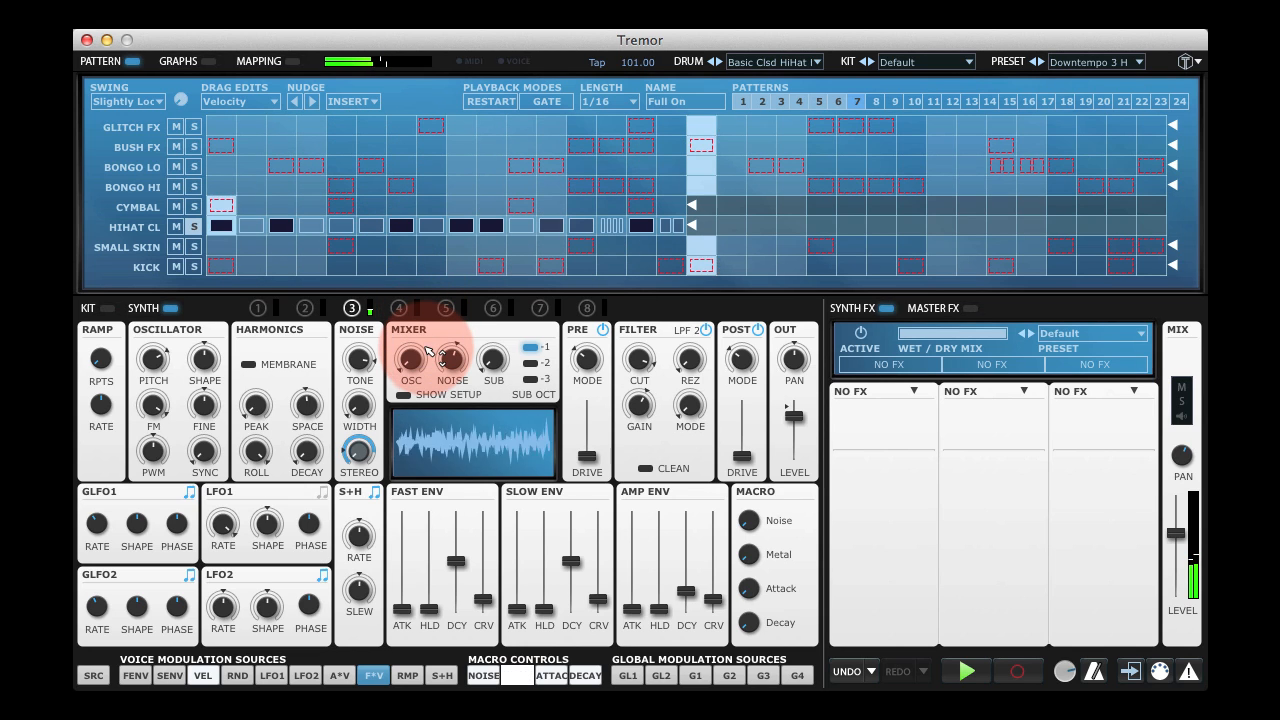
- Set the F*V modulation amount on the Mixer OSC level knob
left_click_drag(411, 358, 411, 400)
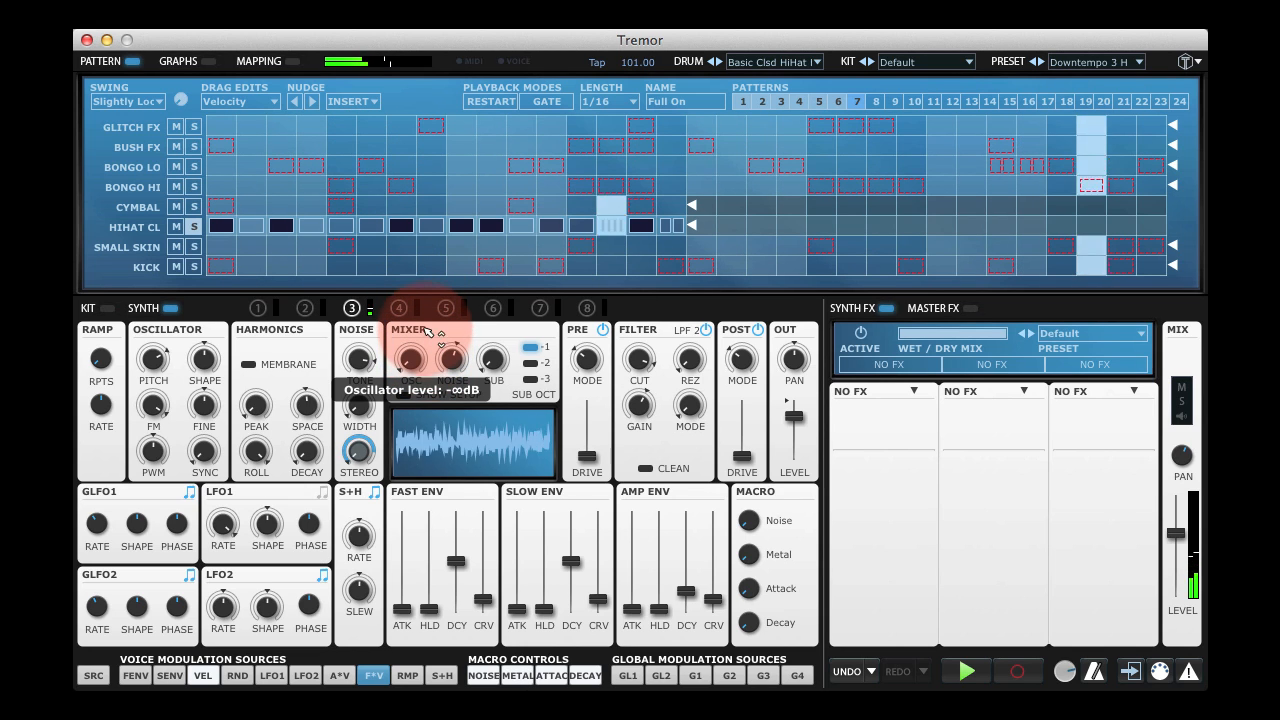
left_click_drag(407, 360, 420, 340)
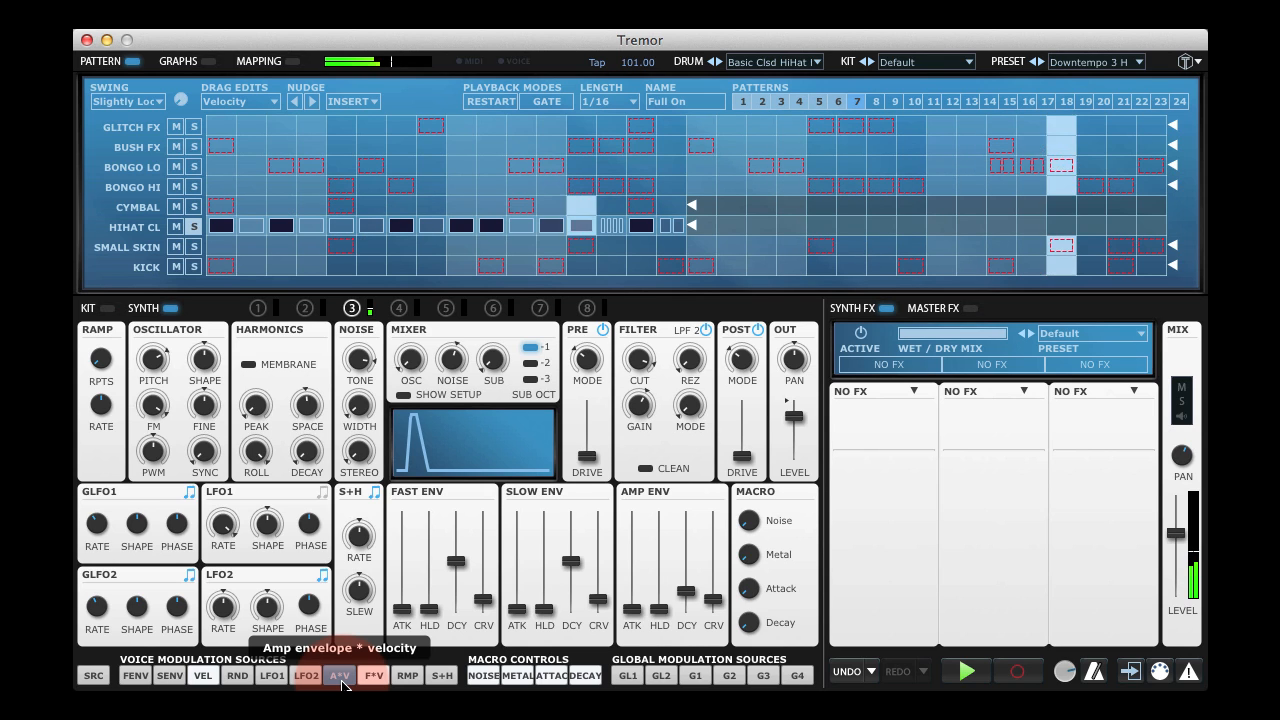
- Select A*V and set its modulation depth on the Mixer SUB knob
left_click_drag(686, 570, 686, 592)
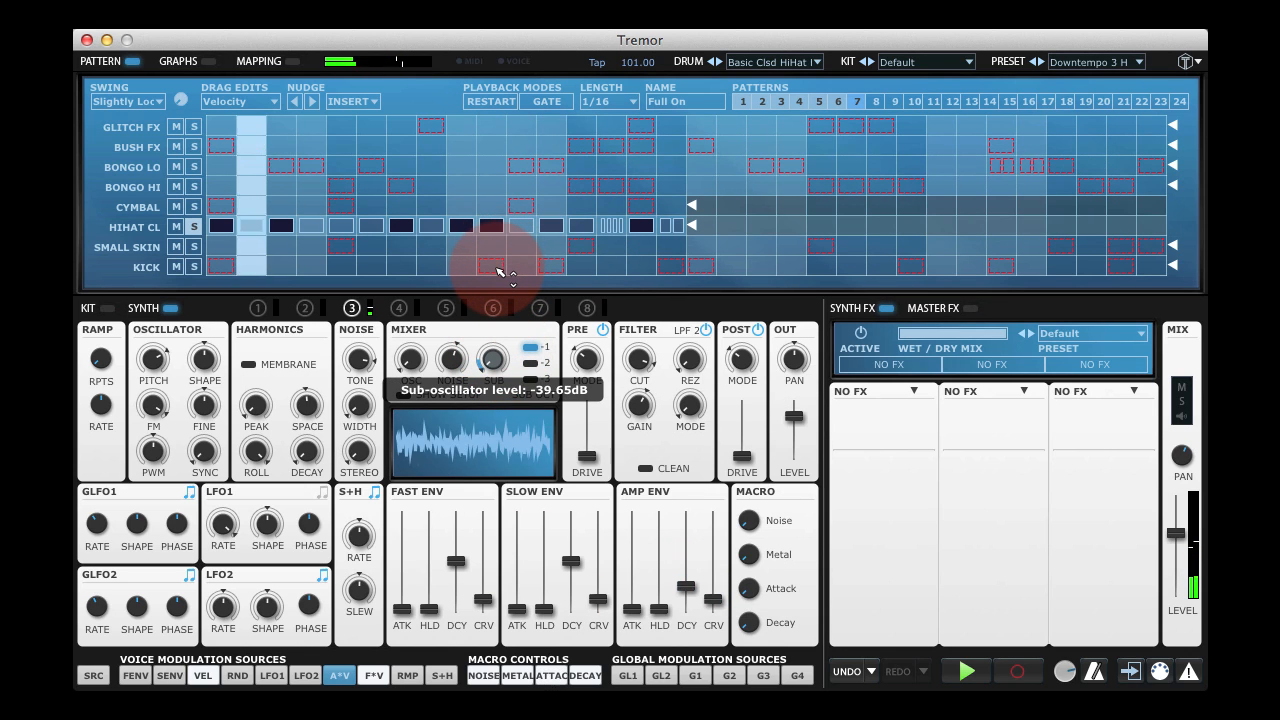
left_click_drag(491, 358, 491, 375)
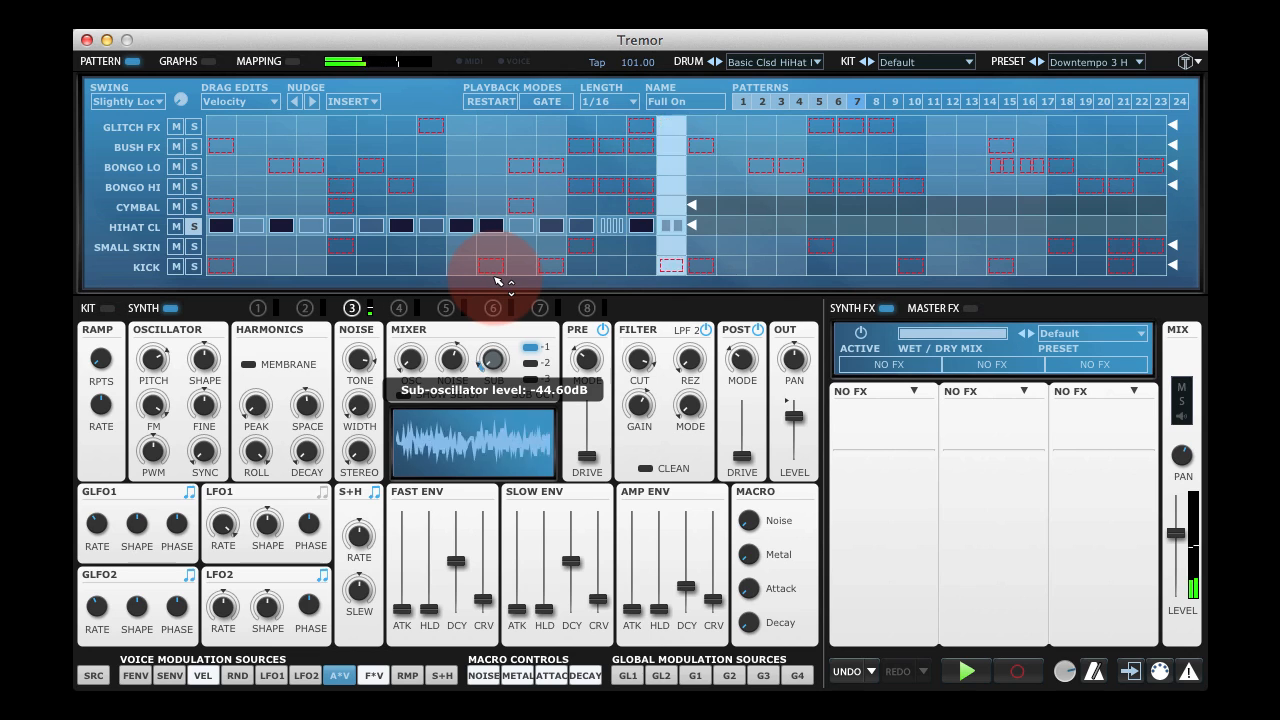